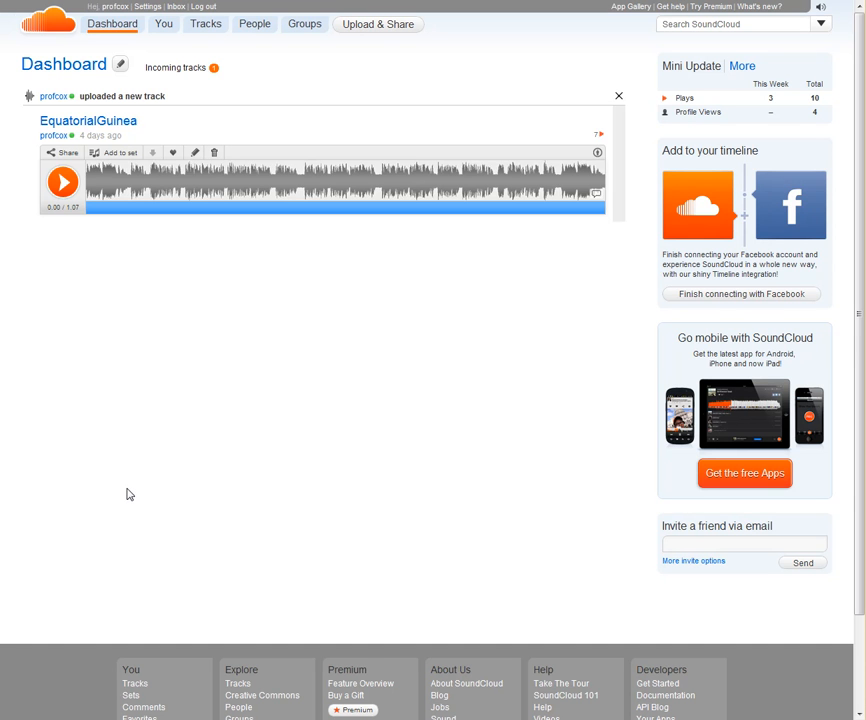
mouse_move(136, 488)
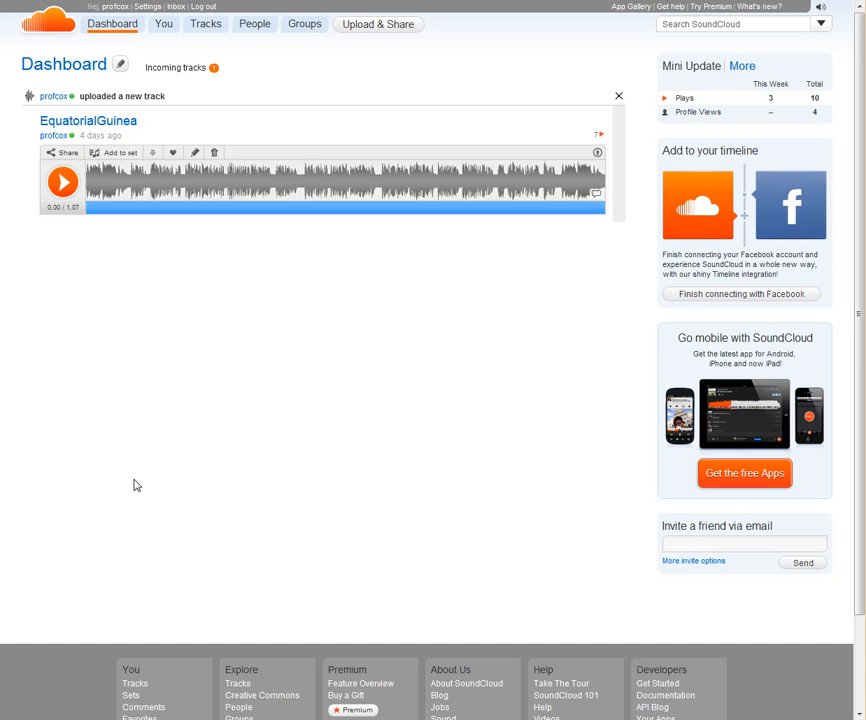
mouse_move(138, 478)
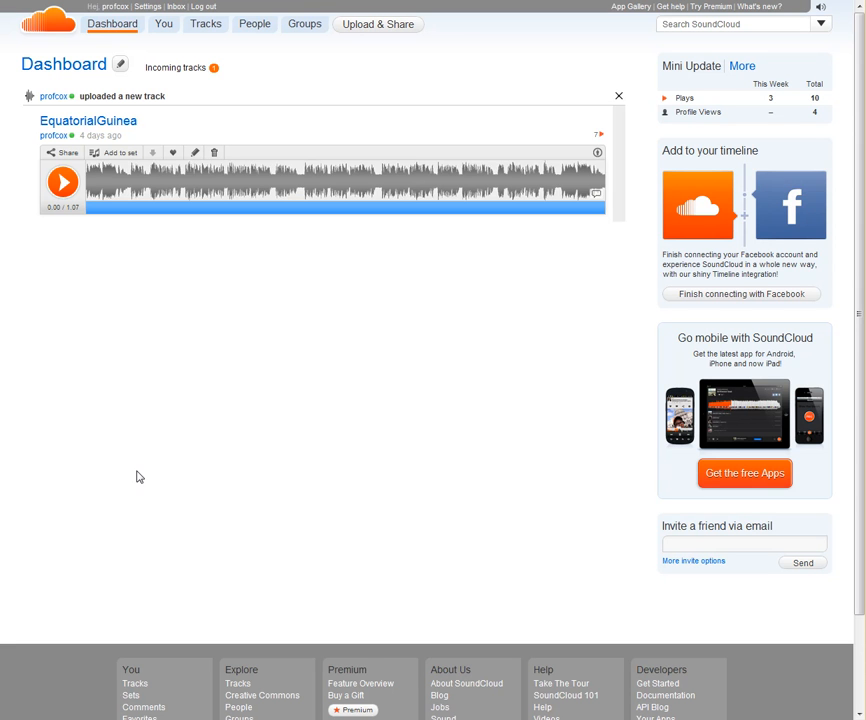
mouse_move(456, 414)
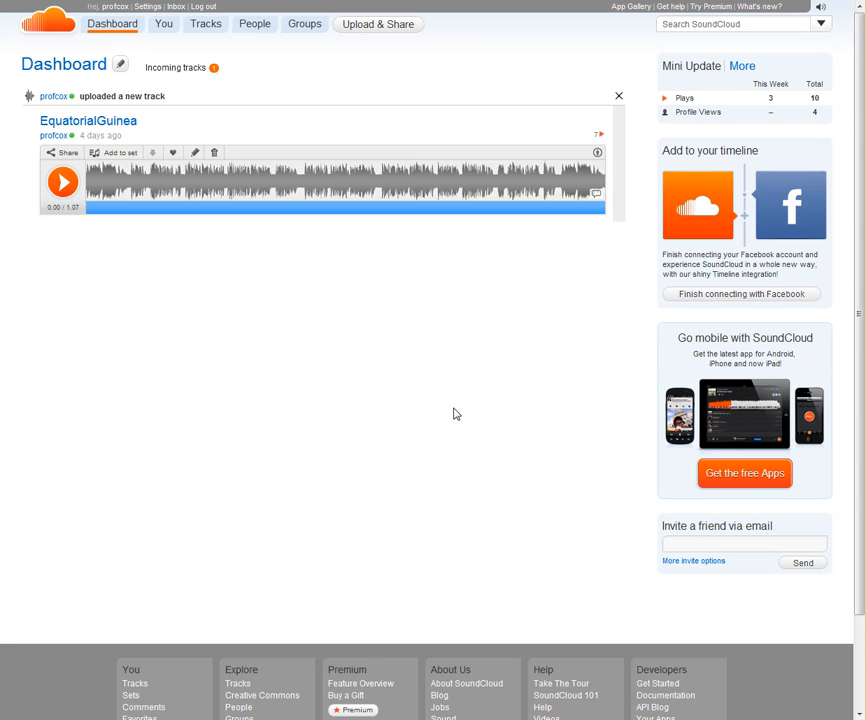
mouse_move(448, 428)
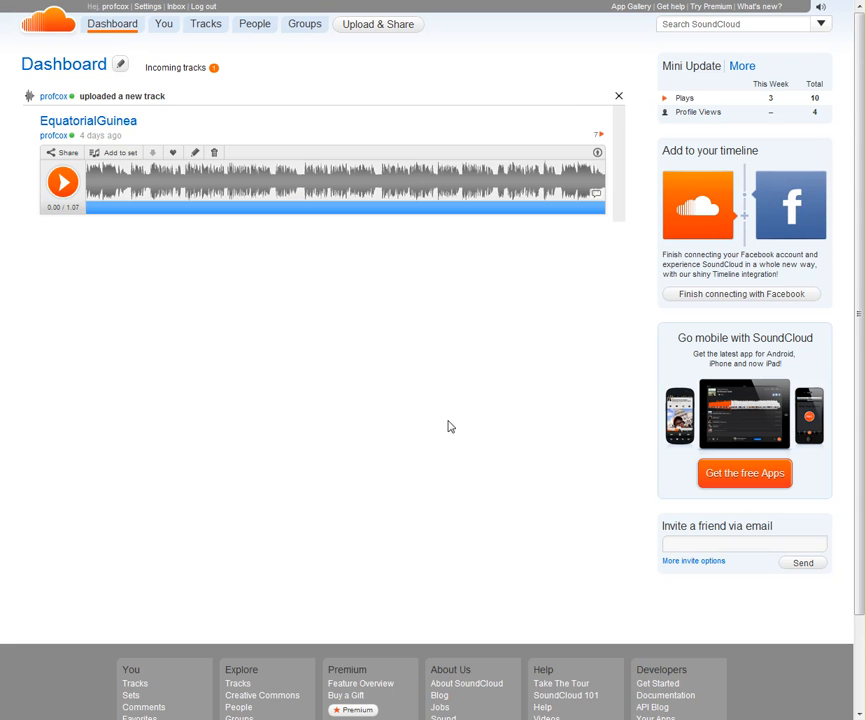
mouse_move(438, 428)
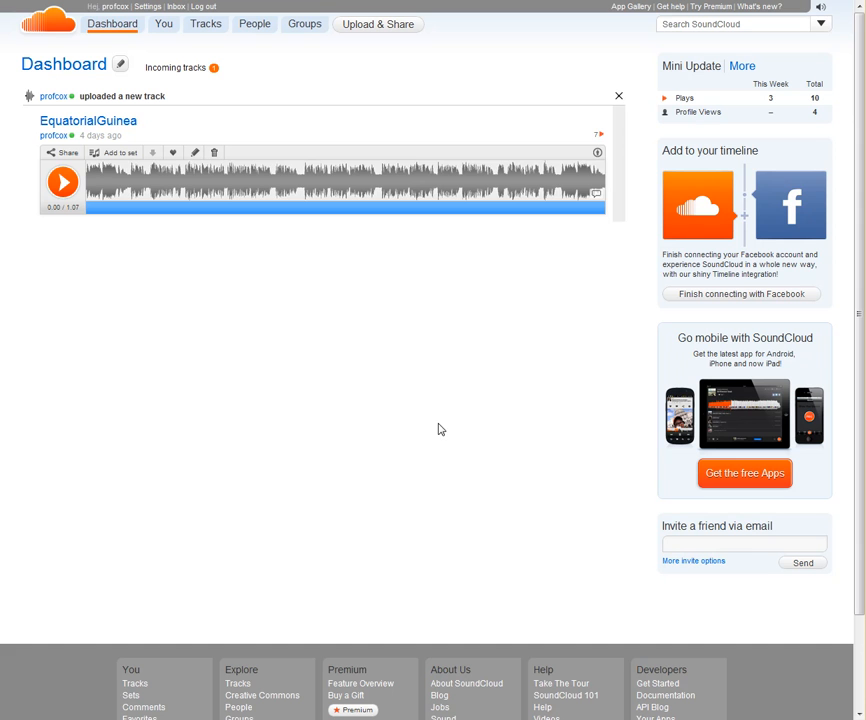
mouse_move(424, 420)
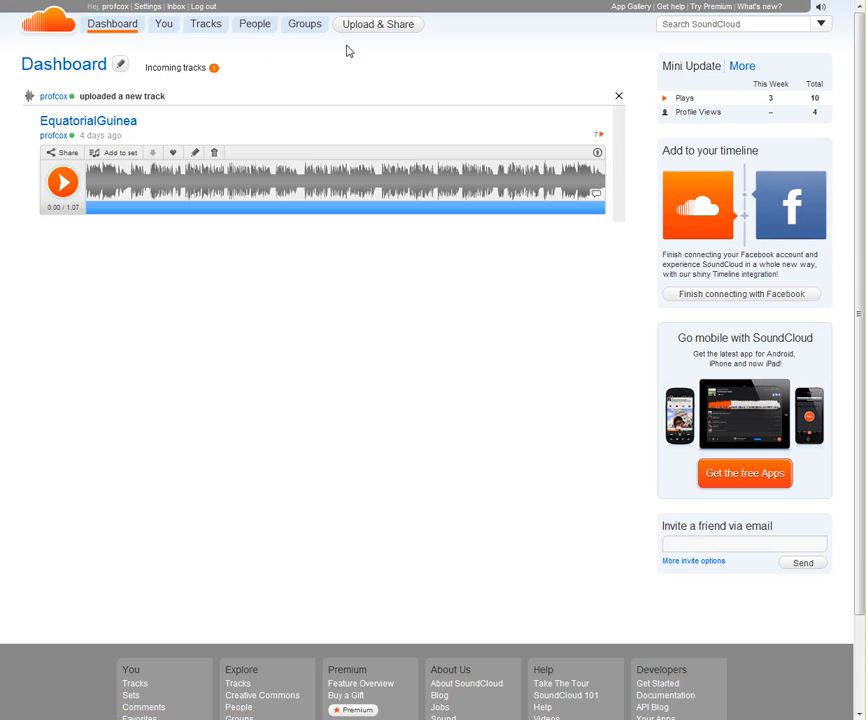
- Go to SoundCloud's Upload & Share Any Sound page
click(376, 24)
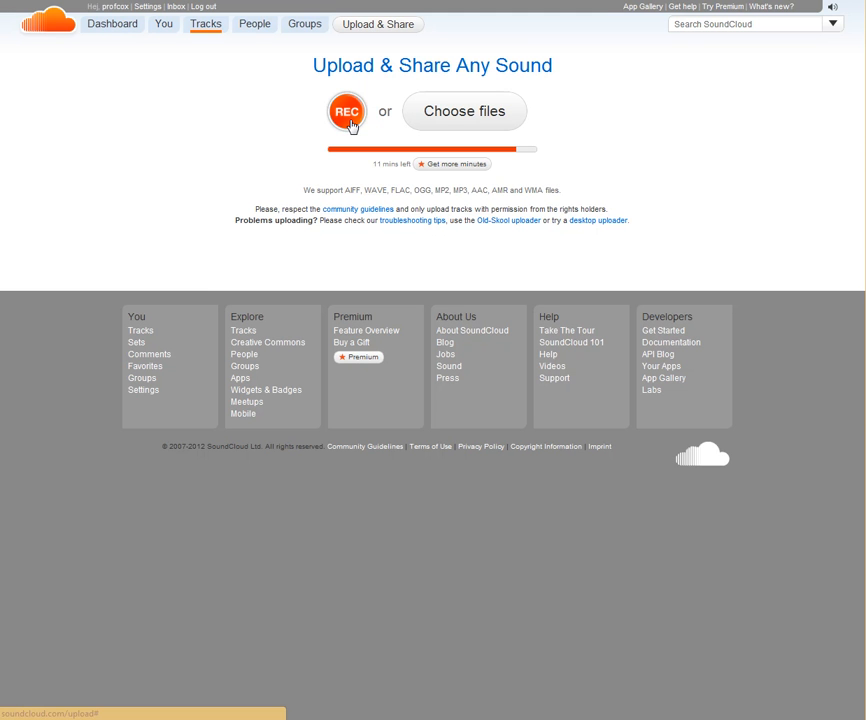
mouse_move(452, 120)
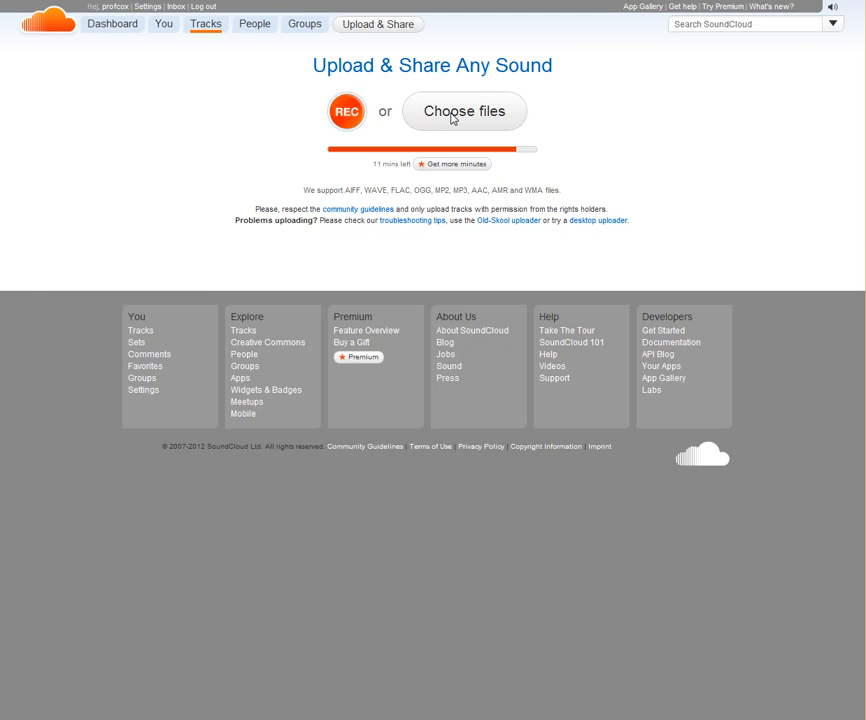
- Choose EquatorialGuinea.wav from the file dialog and start uploading it as a new track
click(464, 112)
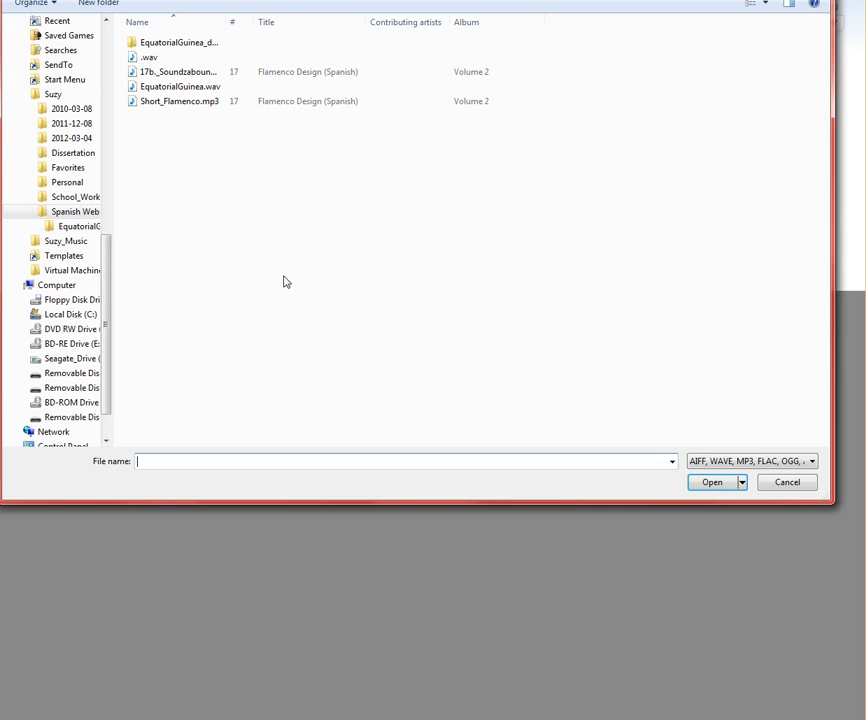
mouse_move(150, 120)
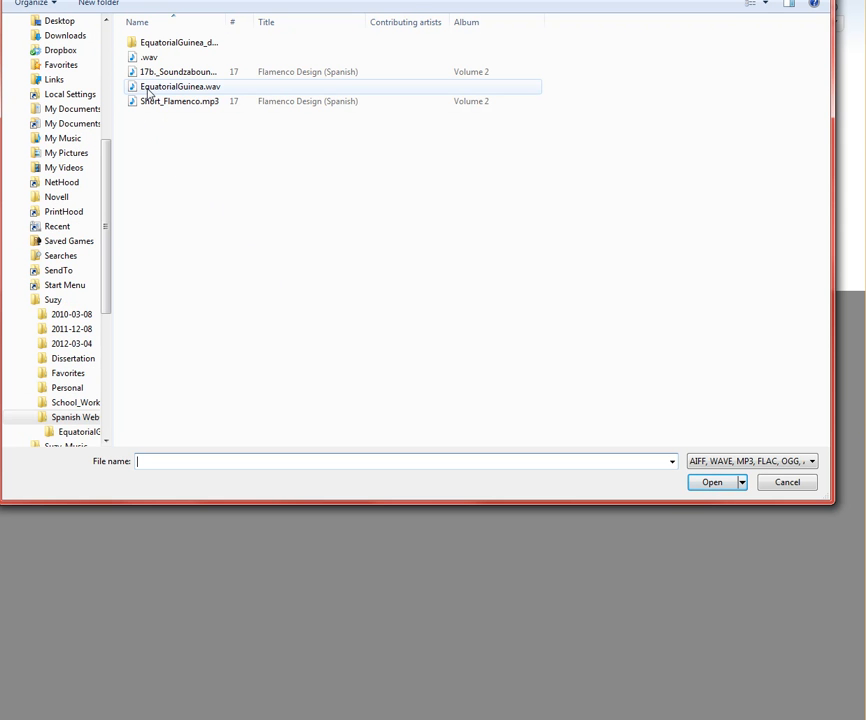
click(180, 86)
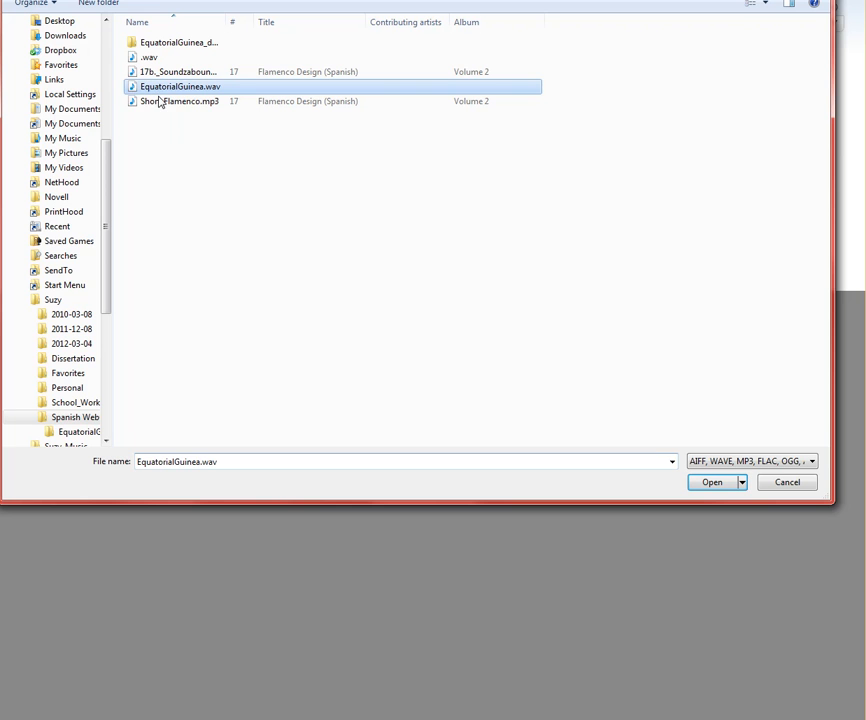
click(712, 482)
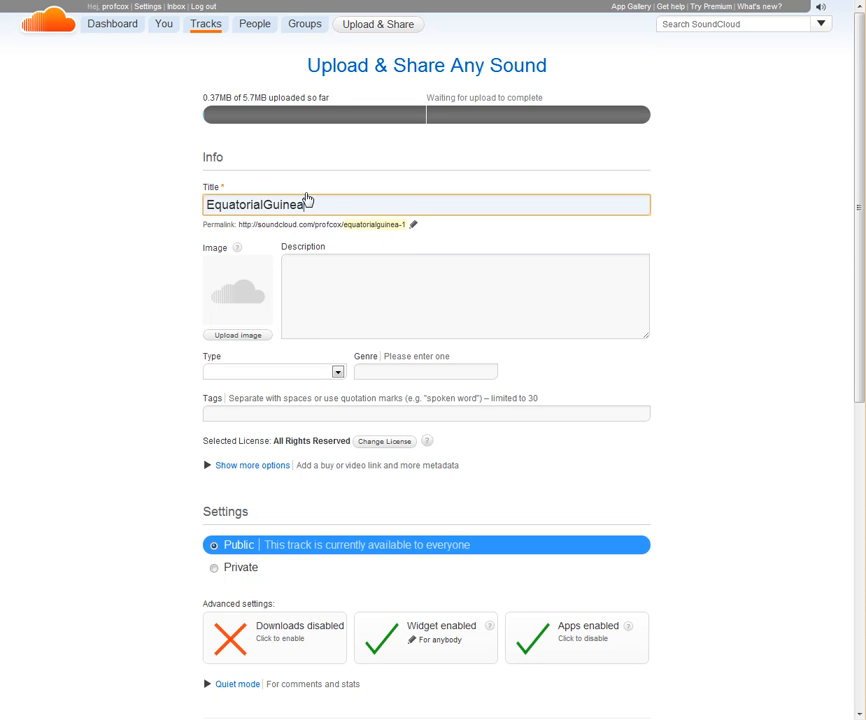
- Retitle the track Equatorial Guinea Take 2, set its type to Podcast and move to the Genre field
text(Take 2)
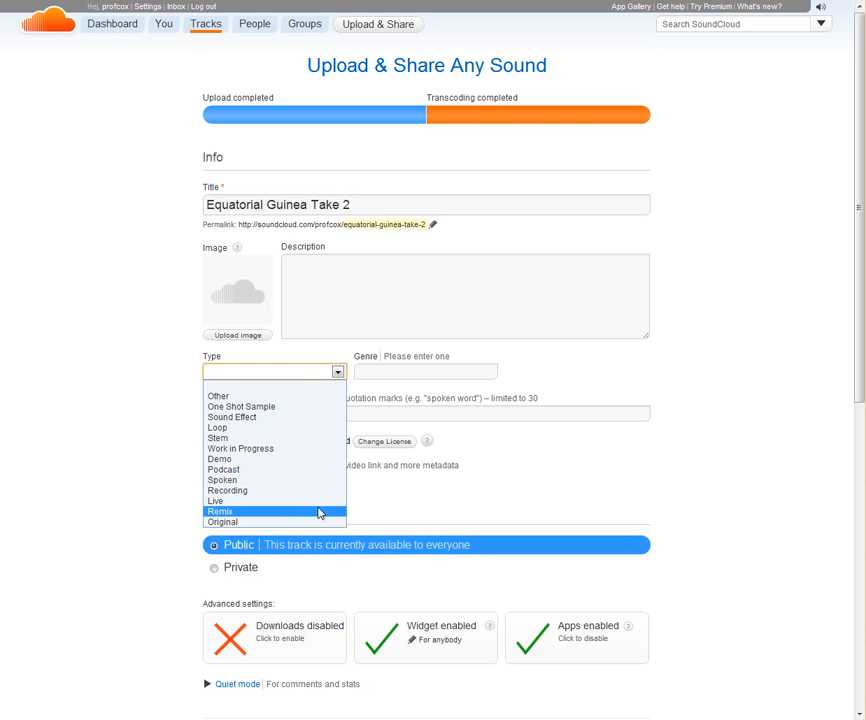
click(222, 468)
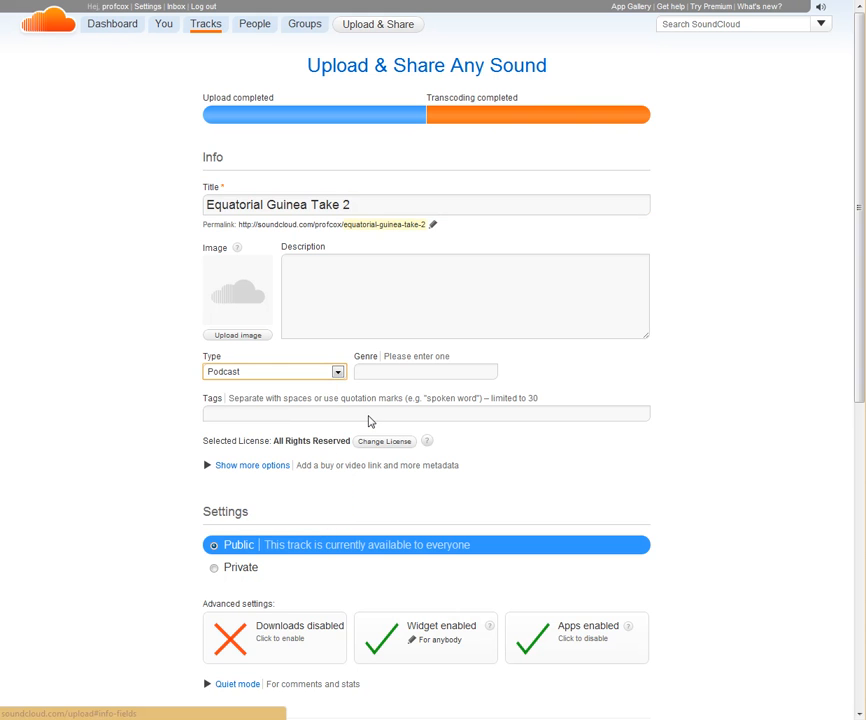
click(424, 370)
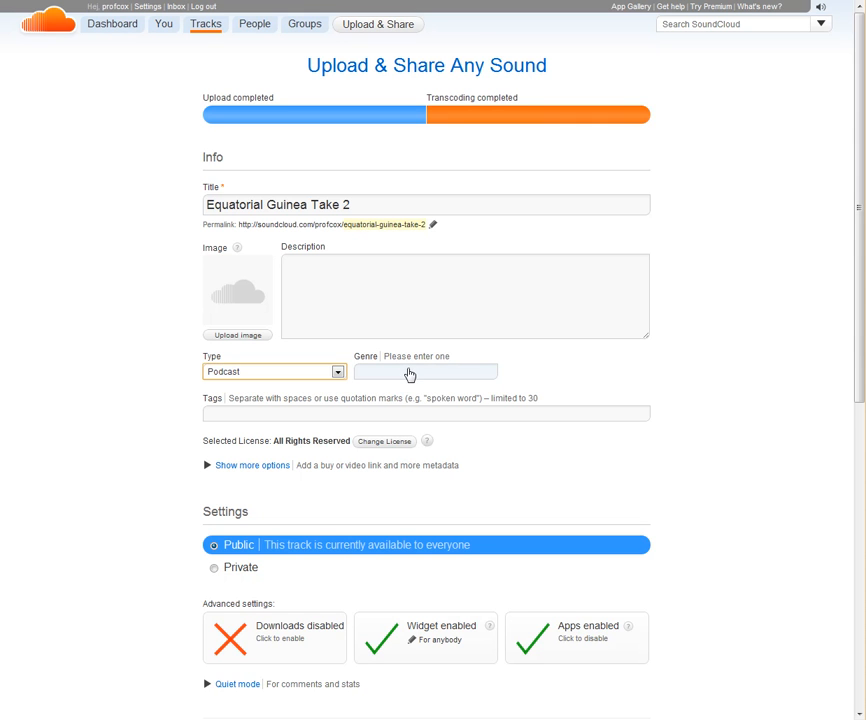
click(424, 370)
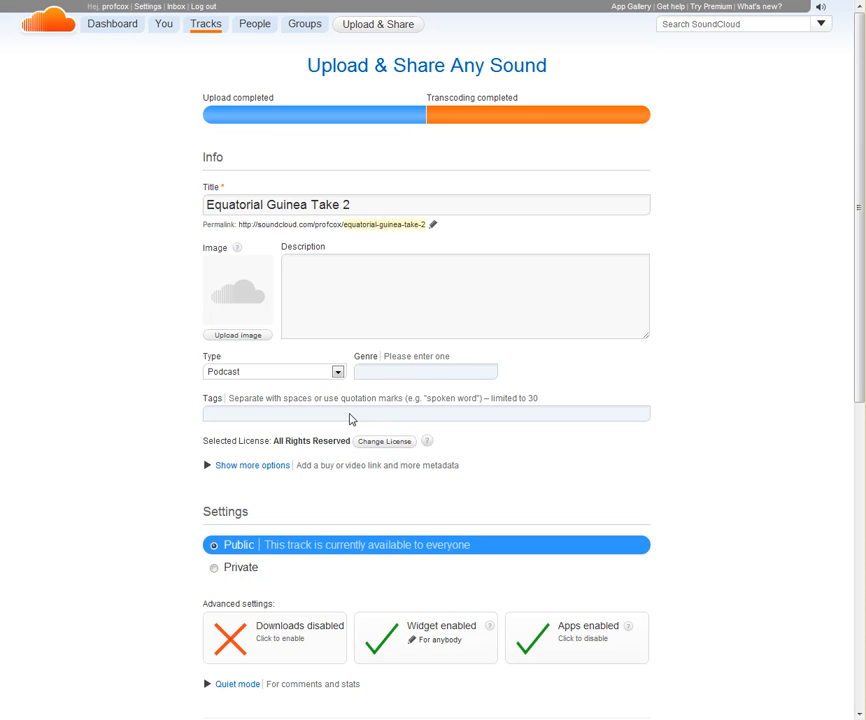
mouse_move(386, 390)
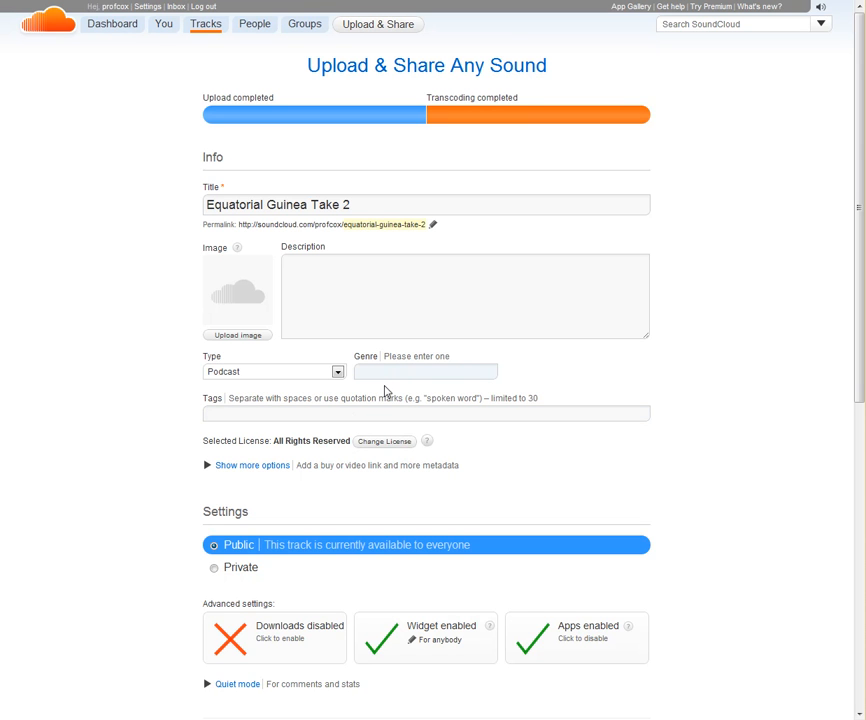
mouse_move(252, 464)
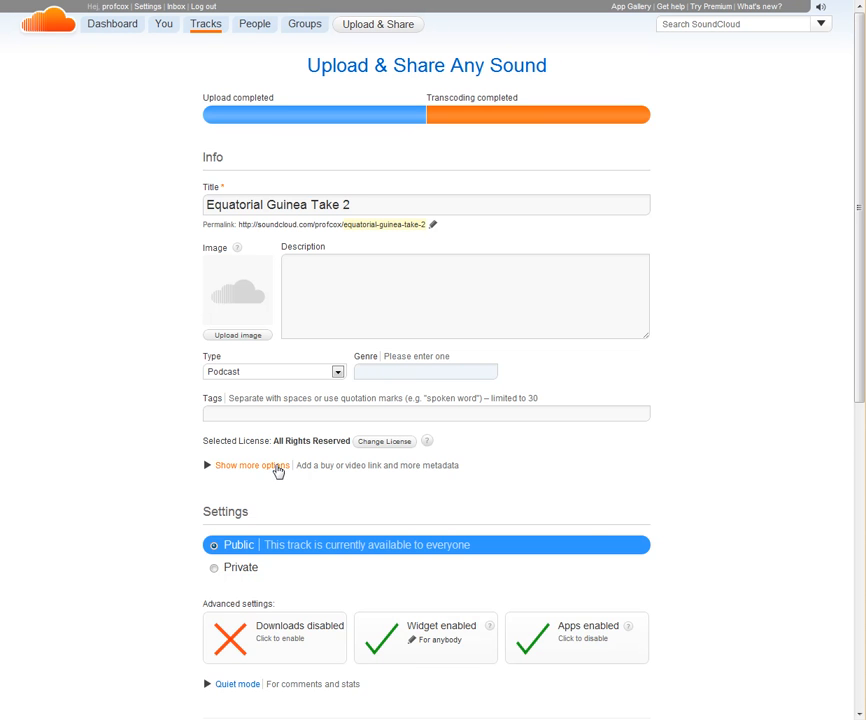
click(248, 464)
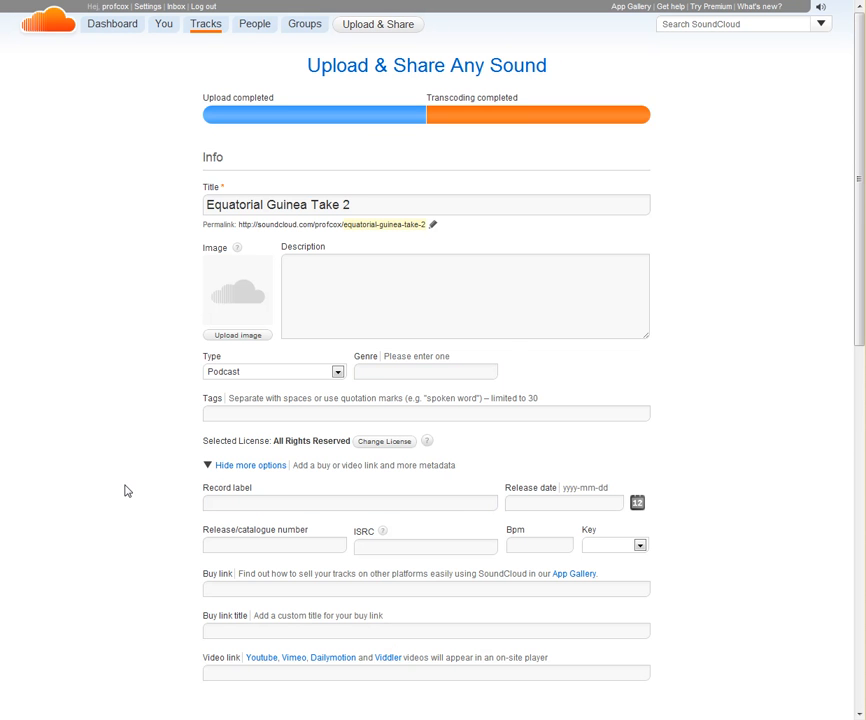
scroll(down, 3)
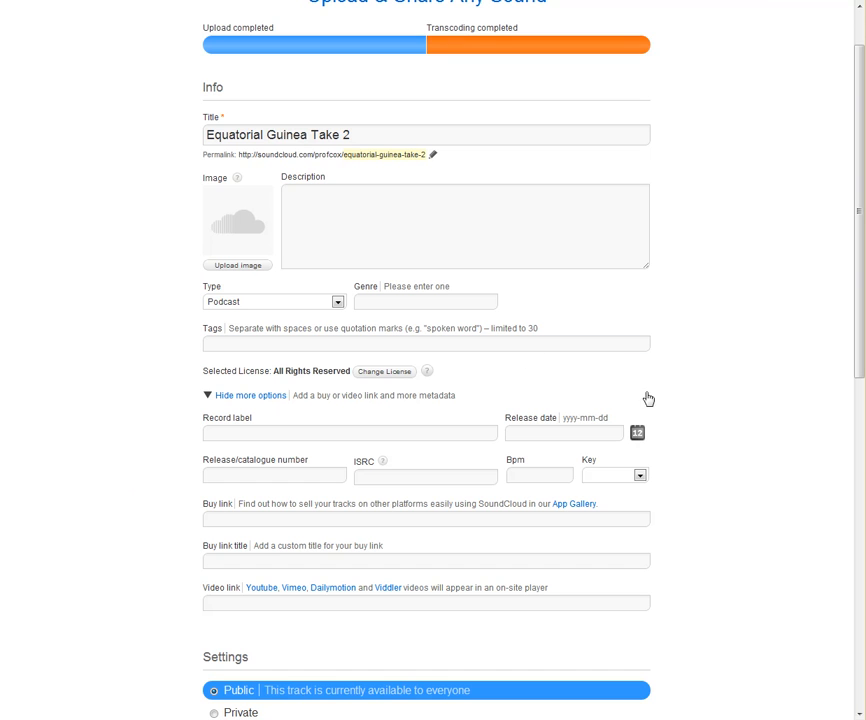
mouse_move(196, 438)
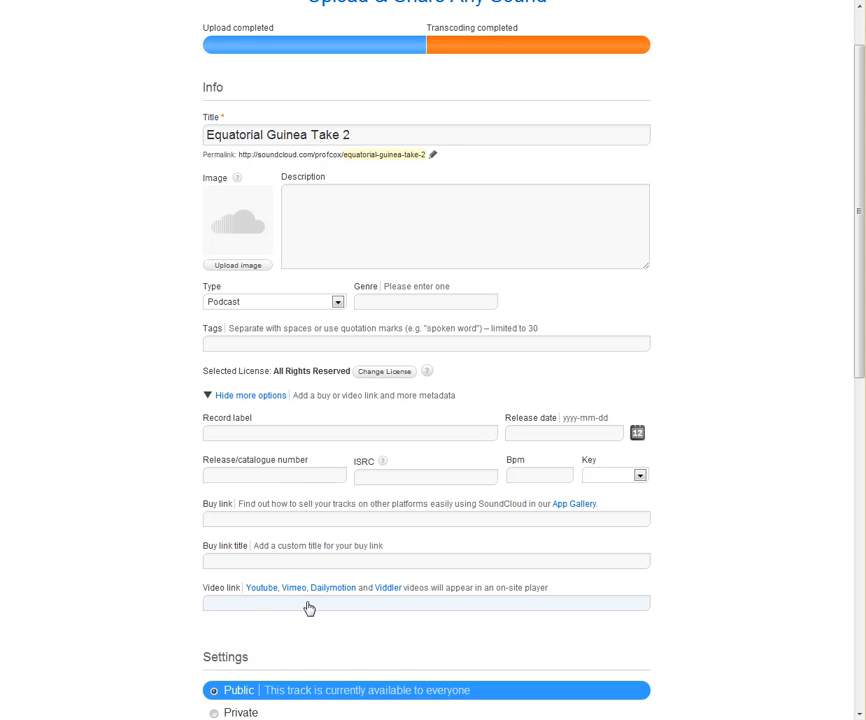
click(252, 396)
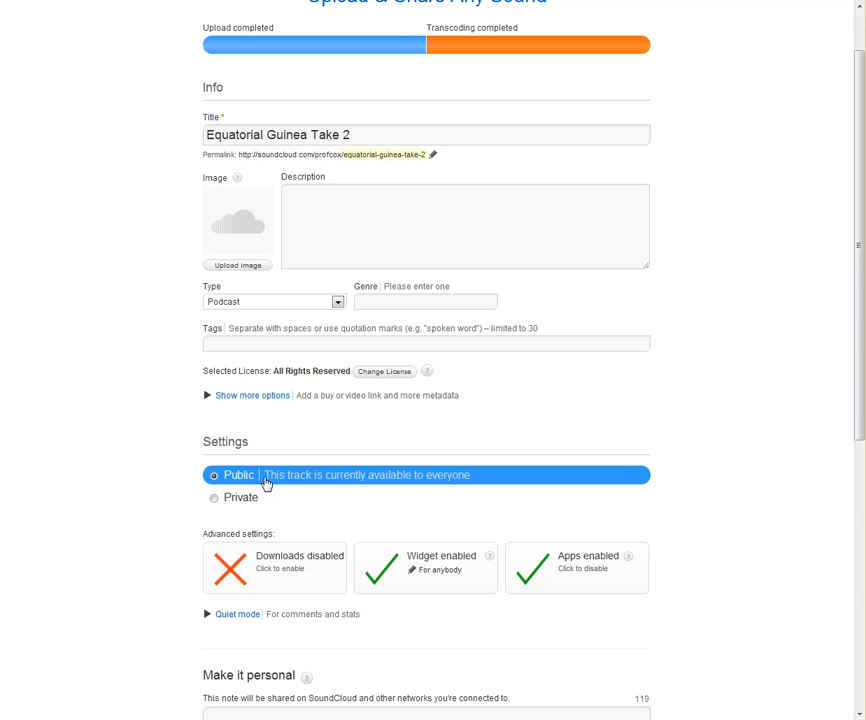
mouse_move(164, 456)
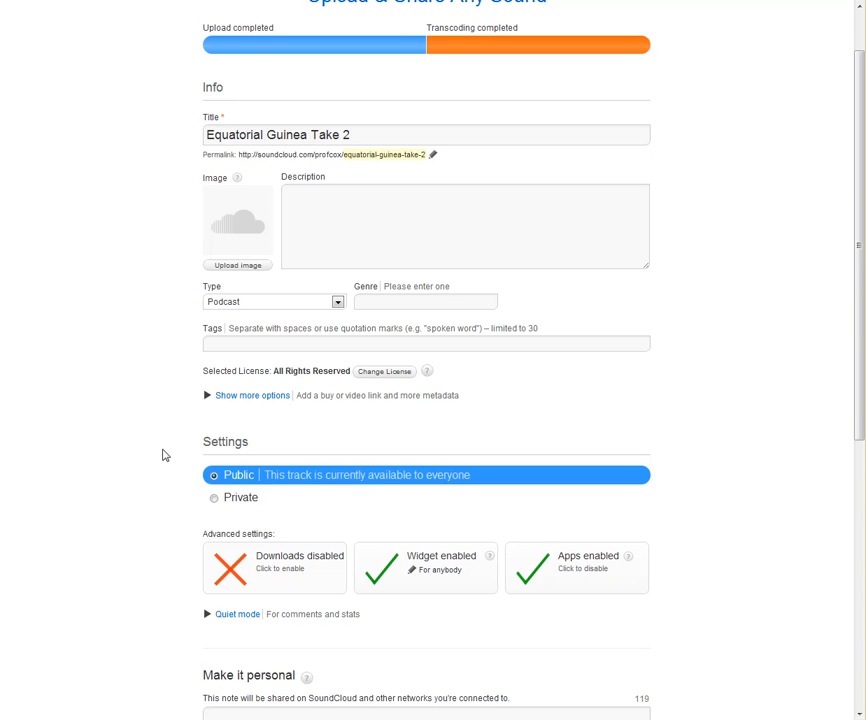
- Review the rest of the upload form and save the Equatorial Guinea Take 2 track as public
scroll(down, 3)
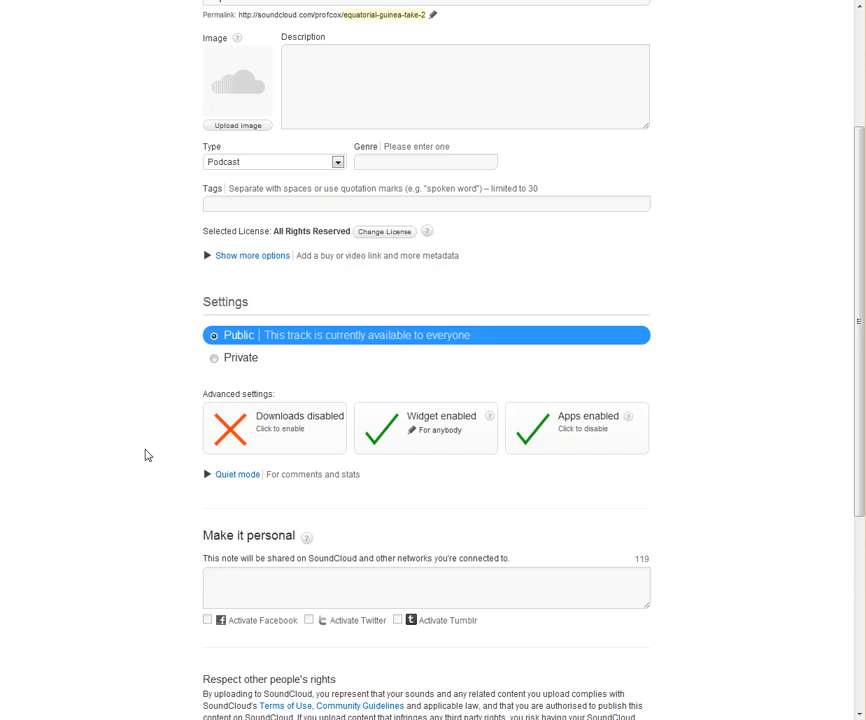
scroll(down, 3)
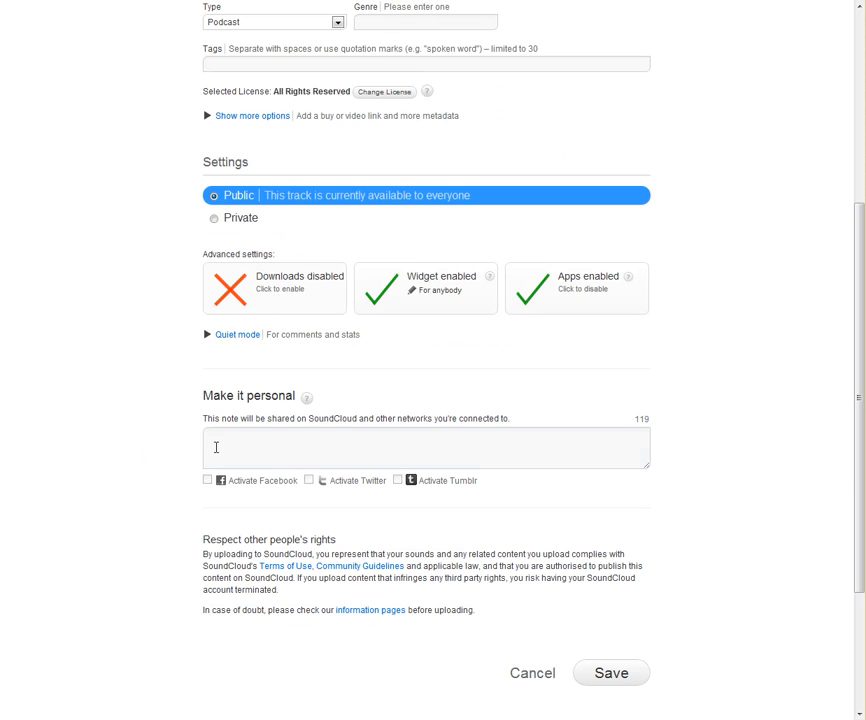
click(424, 448)
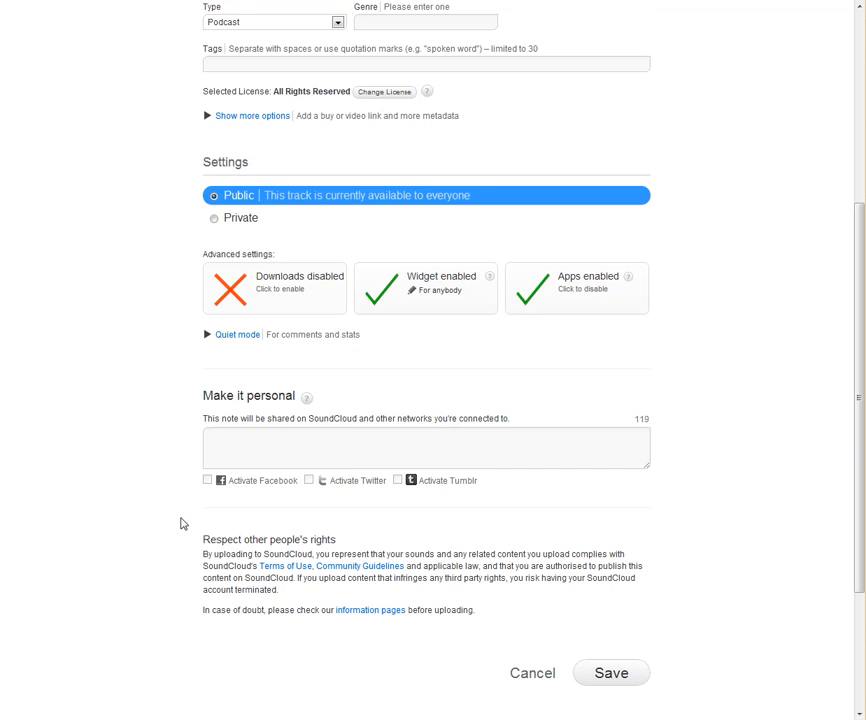
scroll(up, 3)
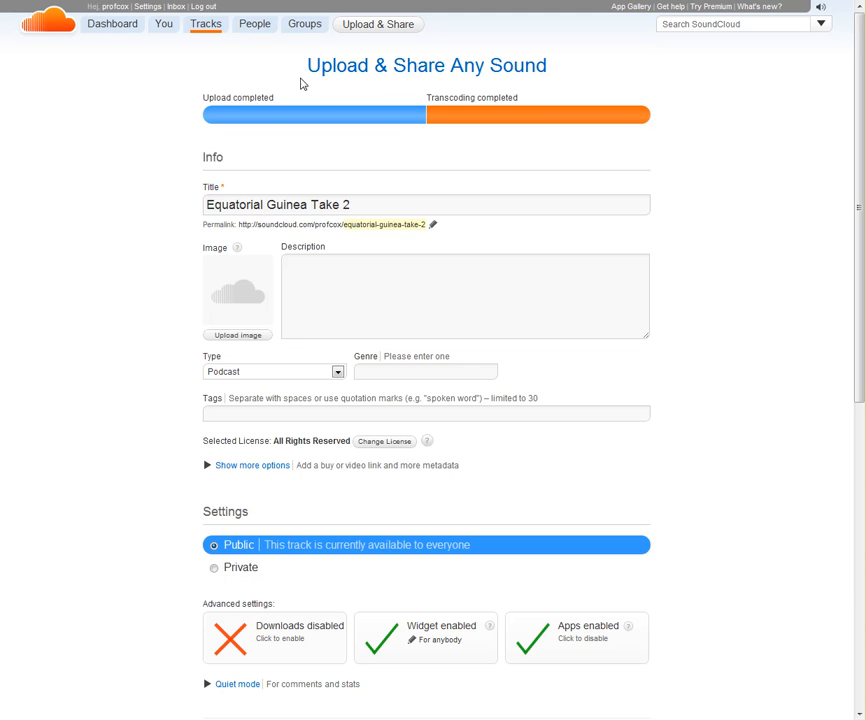
mouse_move(476, 96)
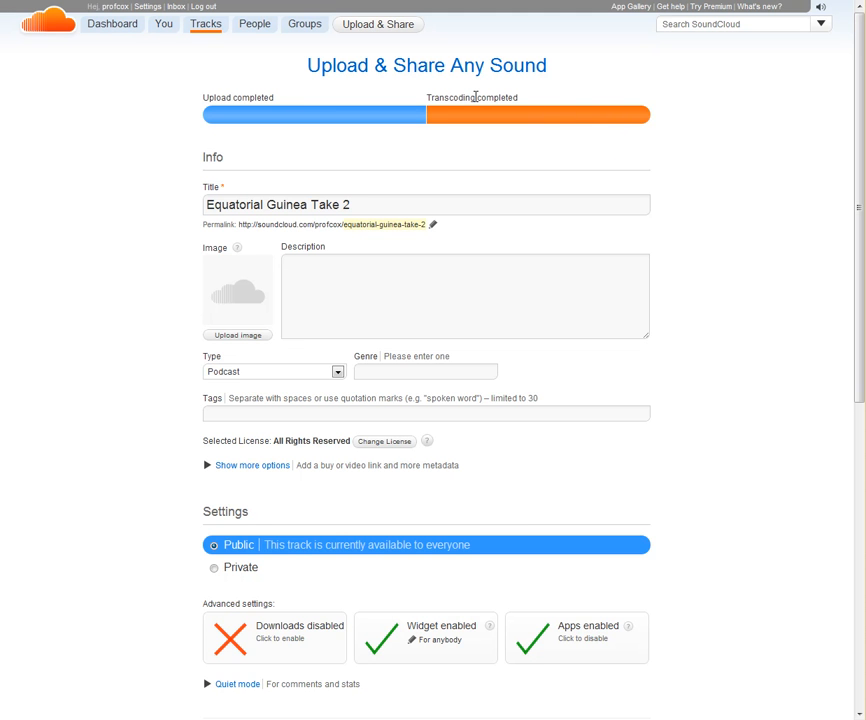
scroll(down, 3)
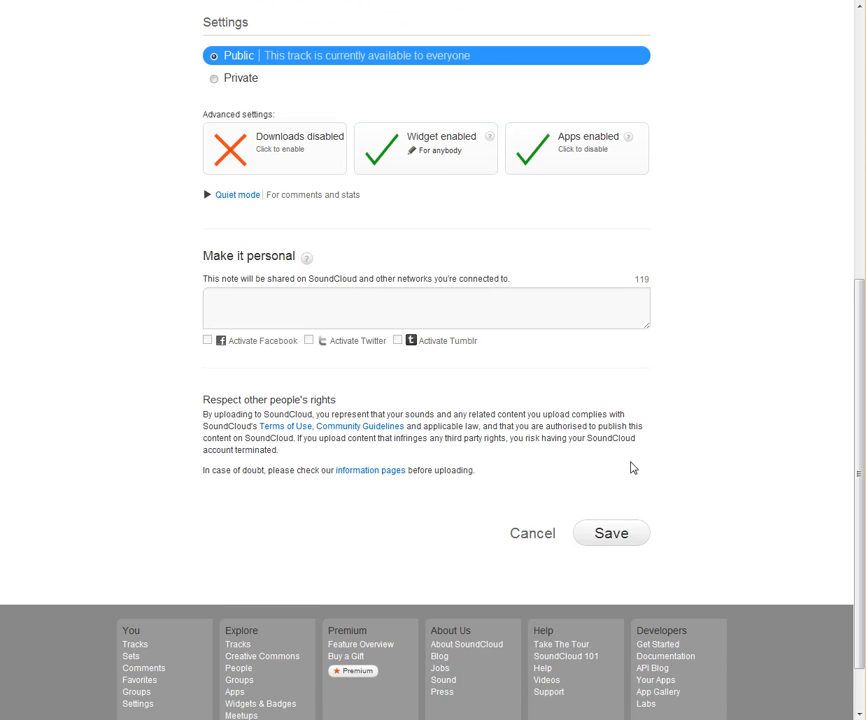
click(612, 532)
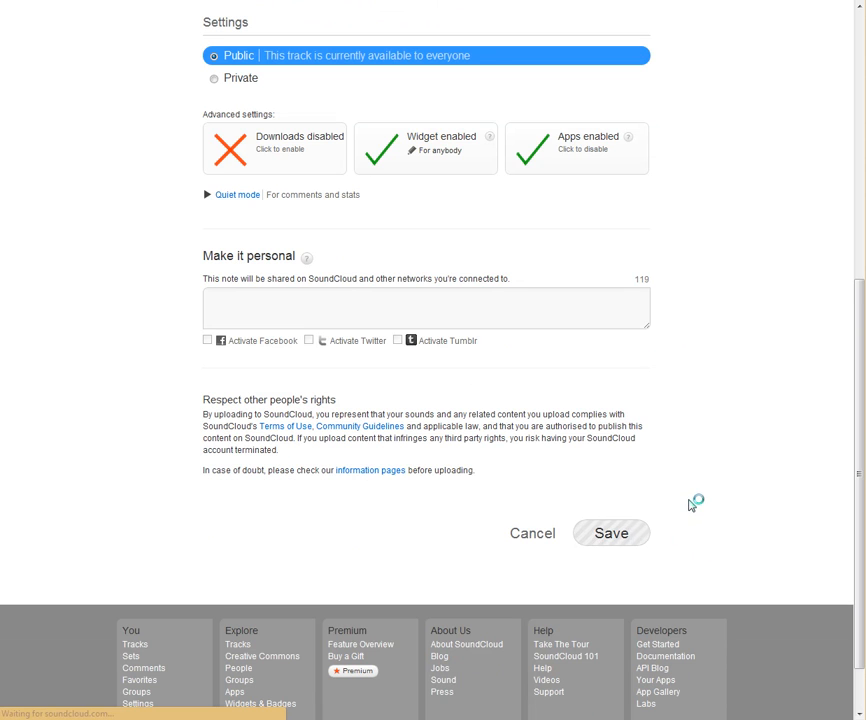
click(610, 532)
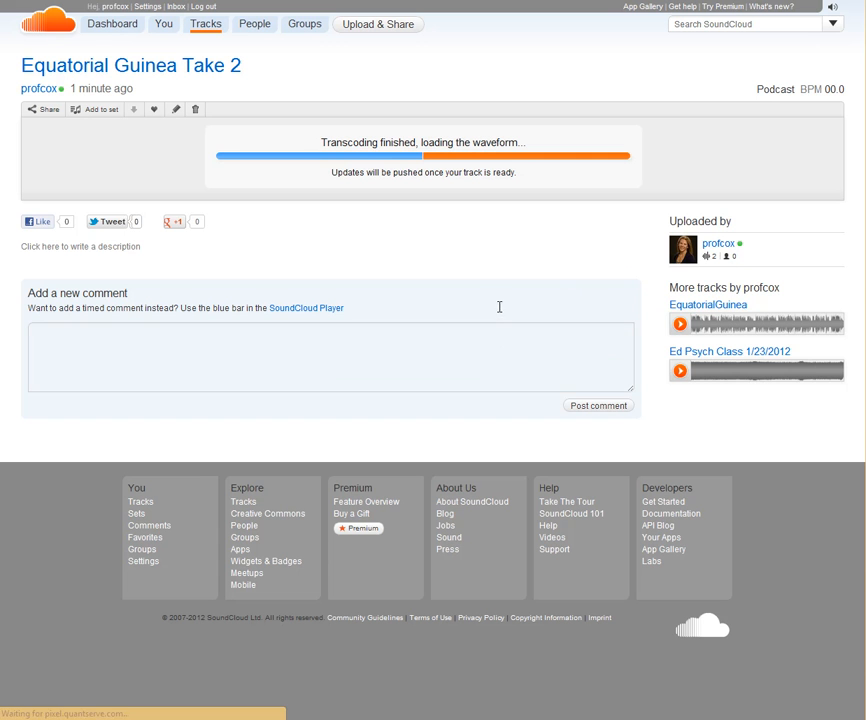
mouse_move(488, 304)
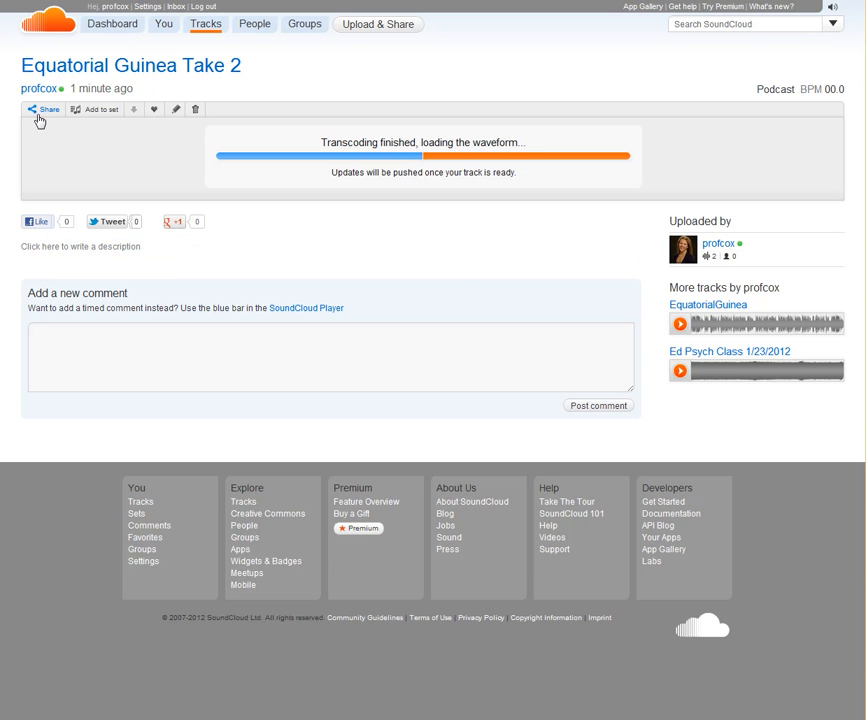
- Show the share panel with the track's link and embed code
click(44, 108)
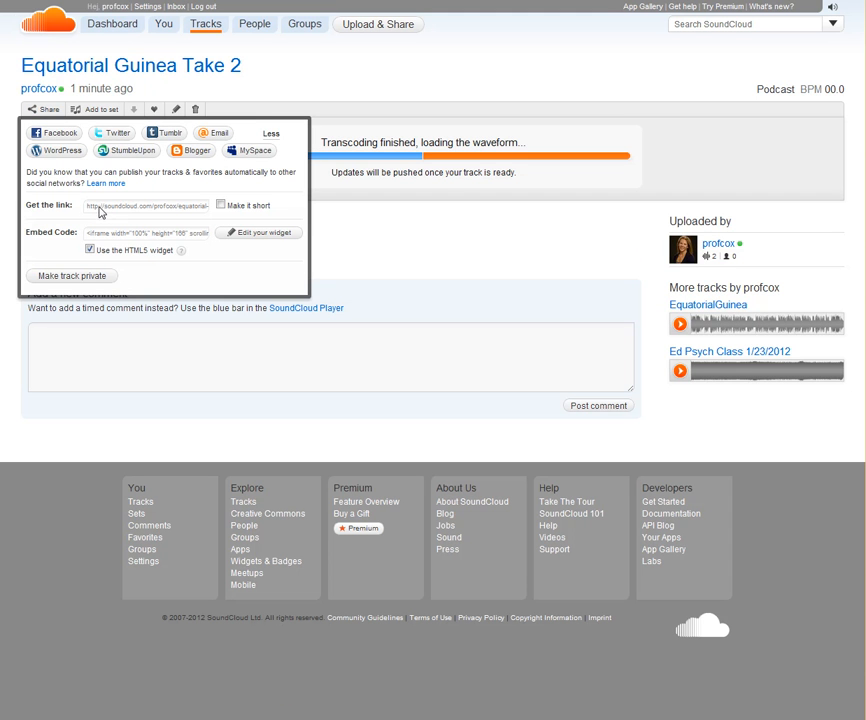
mouse_move(202, 216)
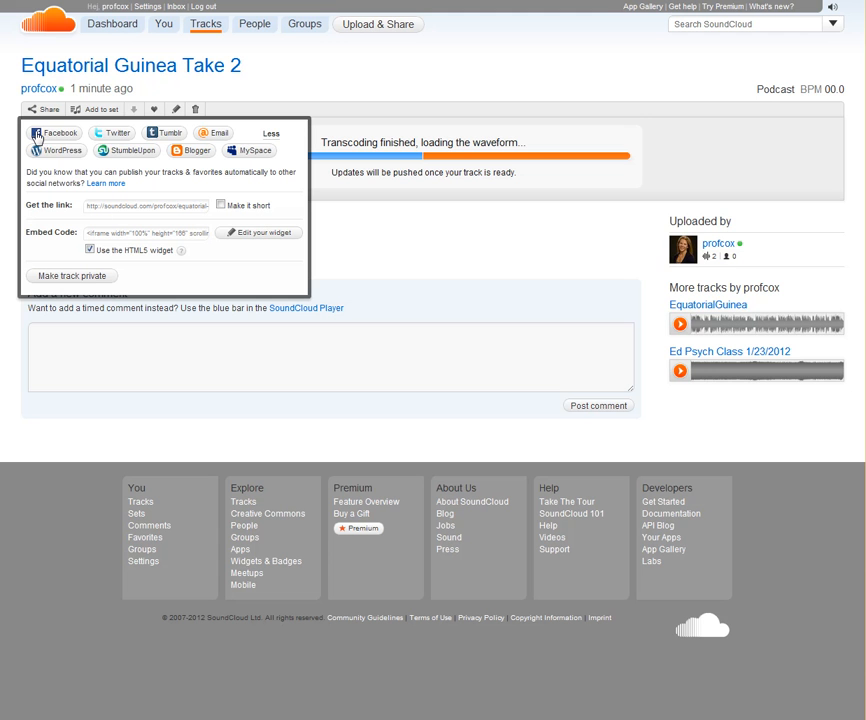
mouse_move(192, 150)
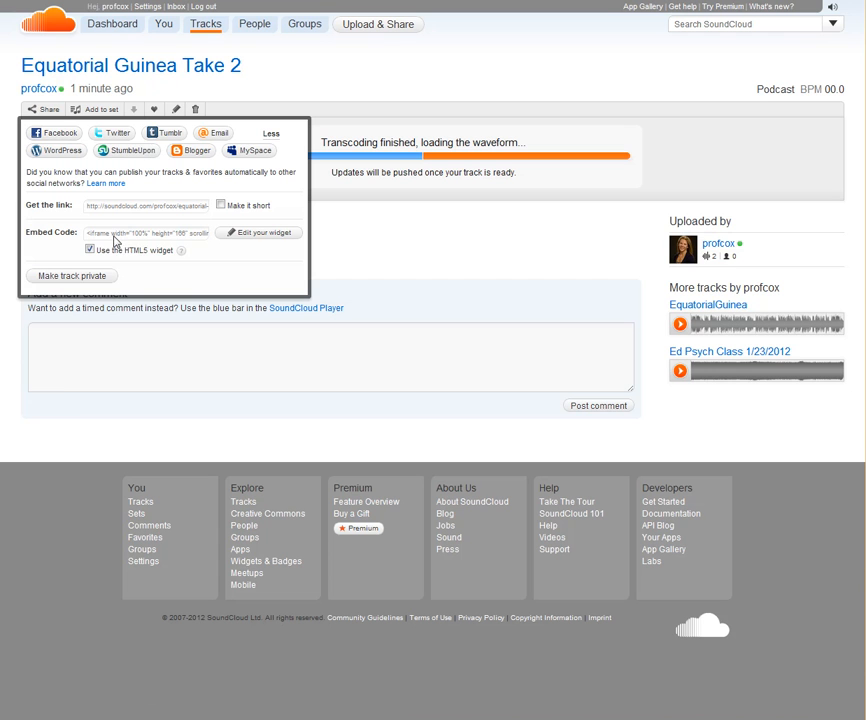
mouse_move(112, 240)
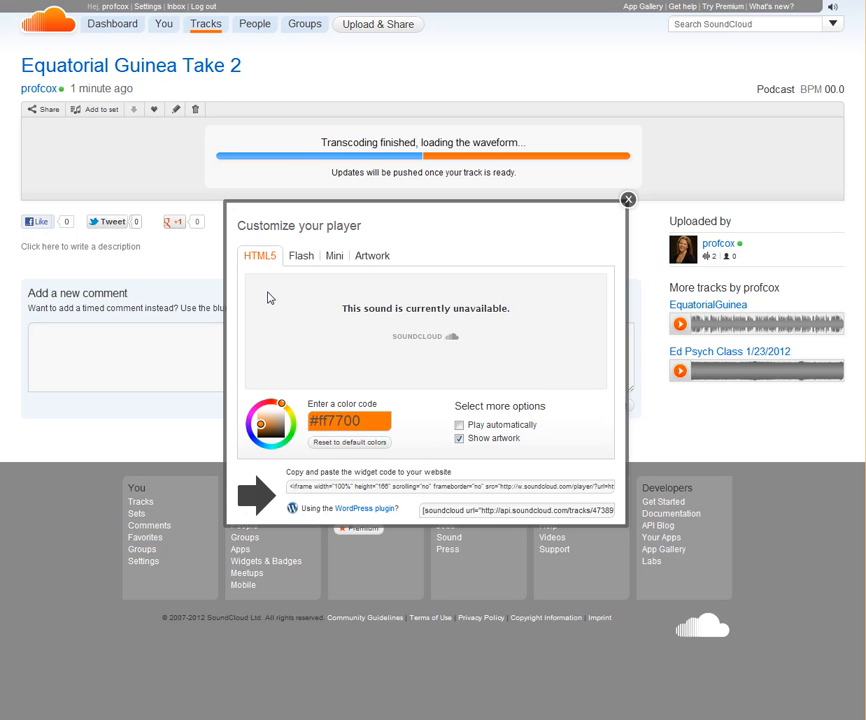
mouse_move(316, 376)
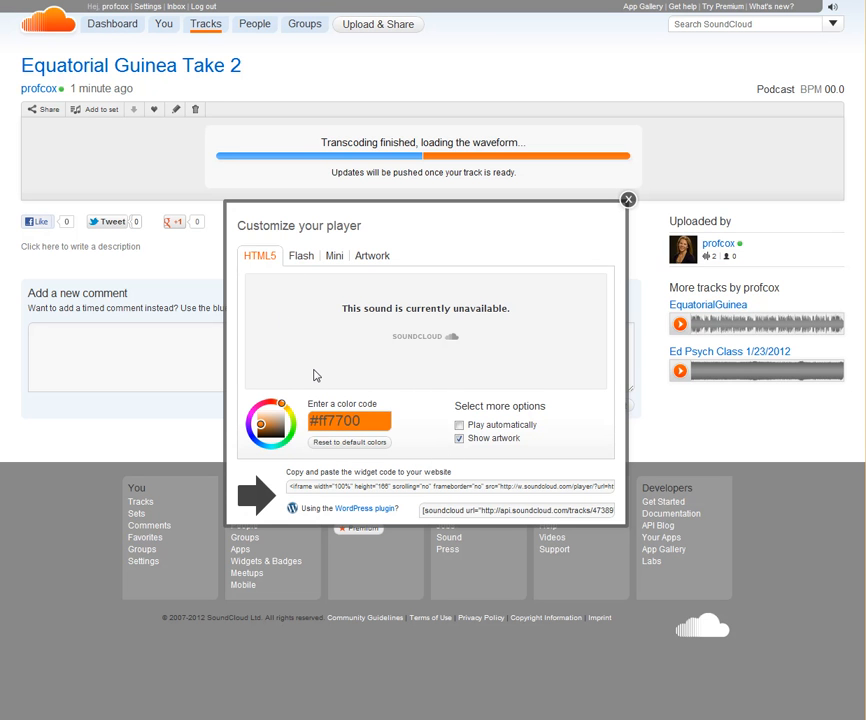
mouse_move(334, 376)
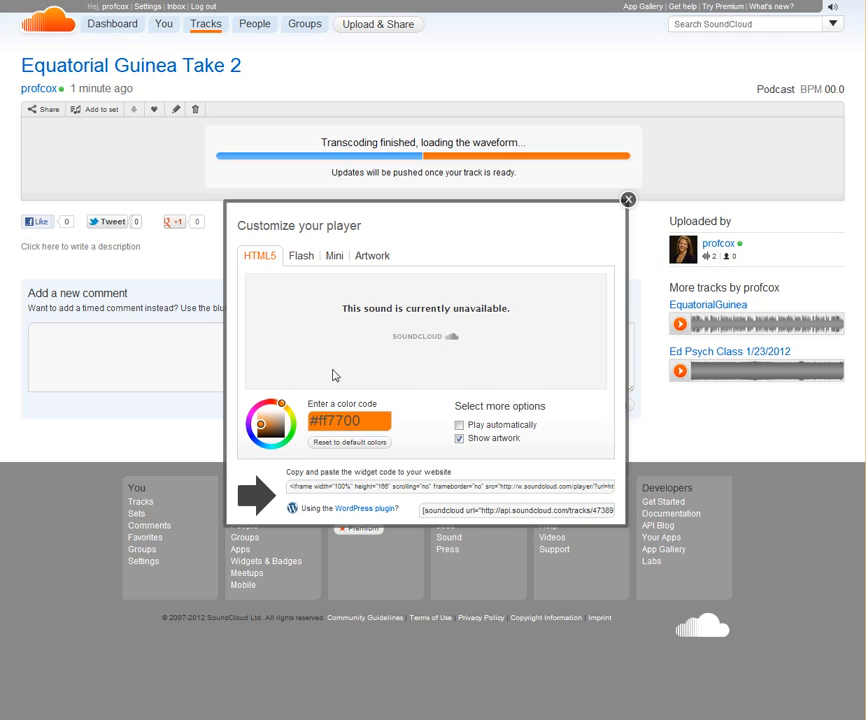
mouse_move(250, 370)
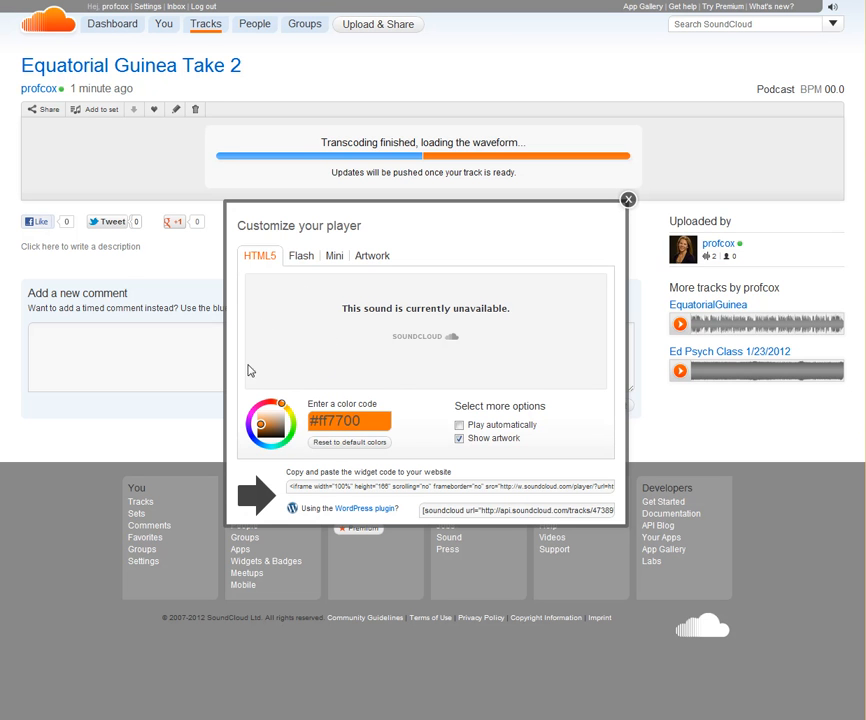
mouse_move(312, 348)
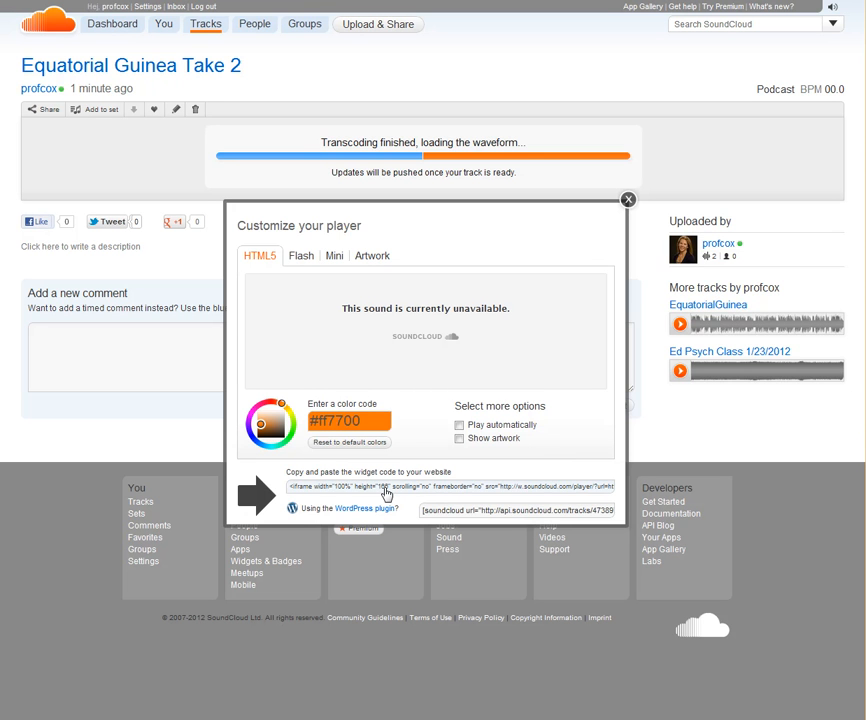
- Select the HTML5 widget embed code in Customize your player for copying
click(452, 486)
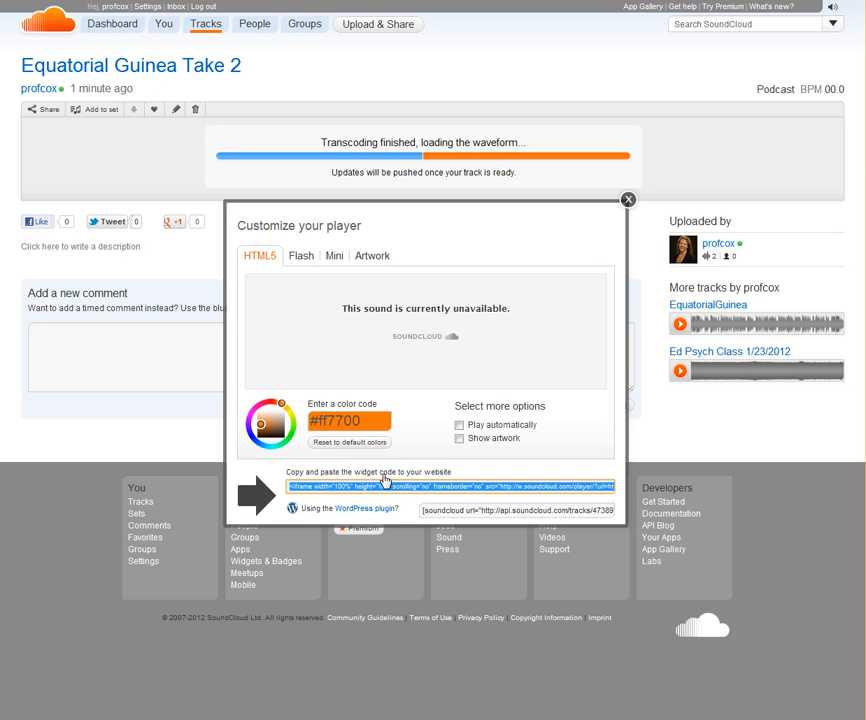
mouse_move(384, 488)
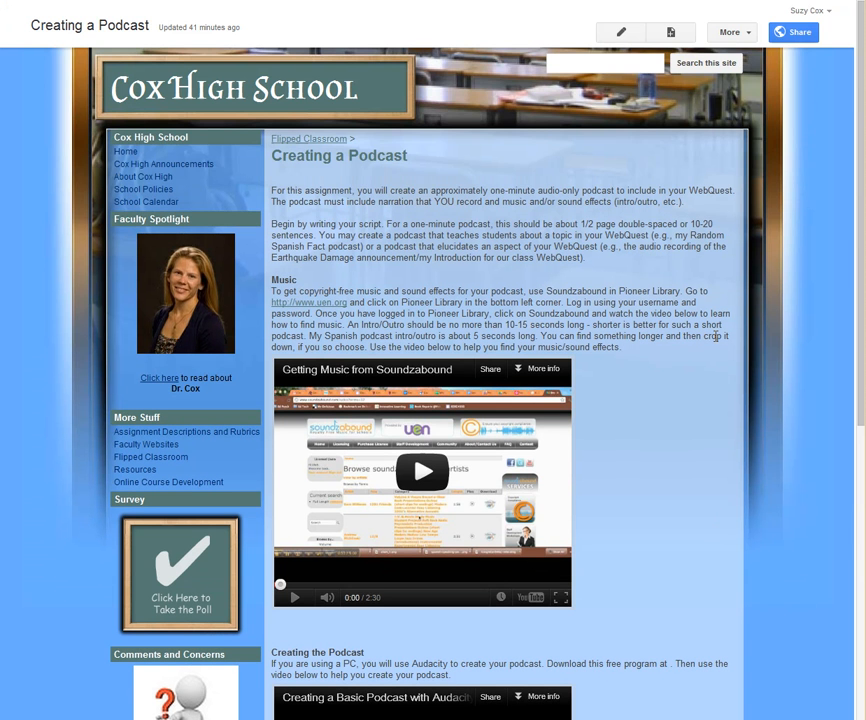
- Put the Creating a Podcast page into editing mode
click(620, 32)
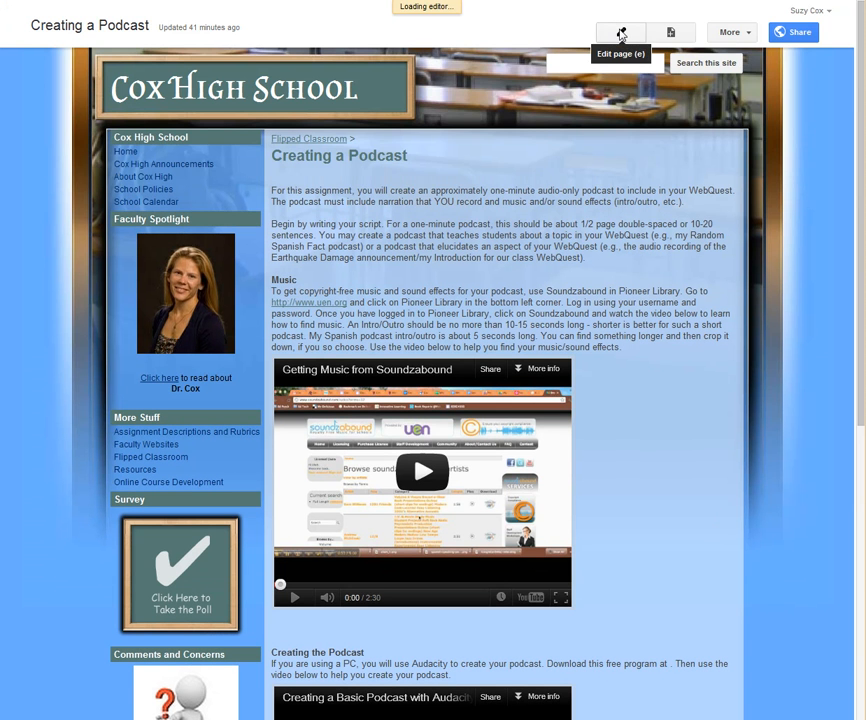
click(620, 32)
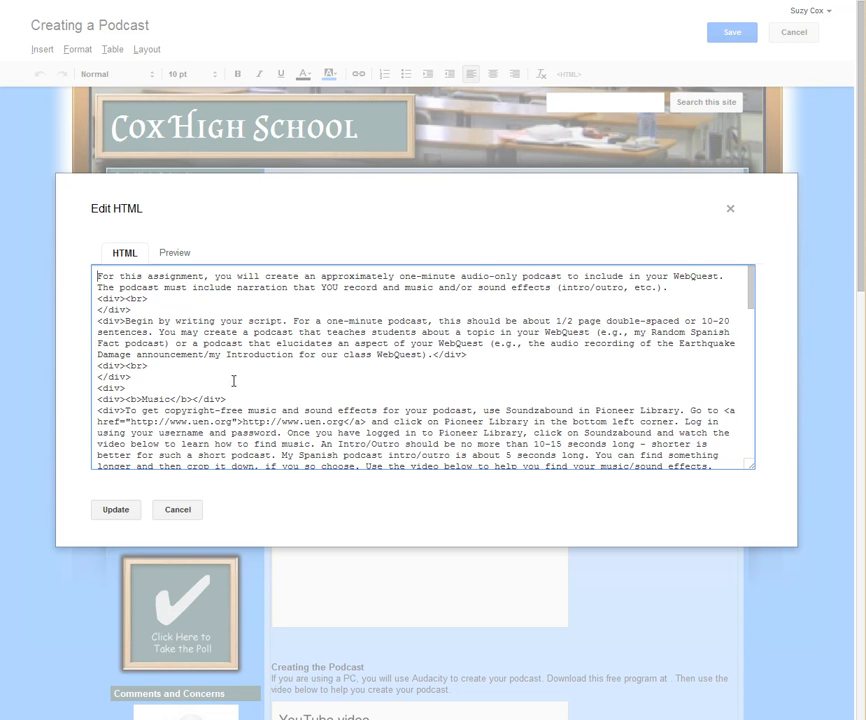
mouse_move(102, 340)
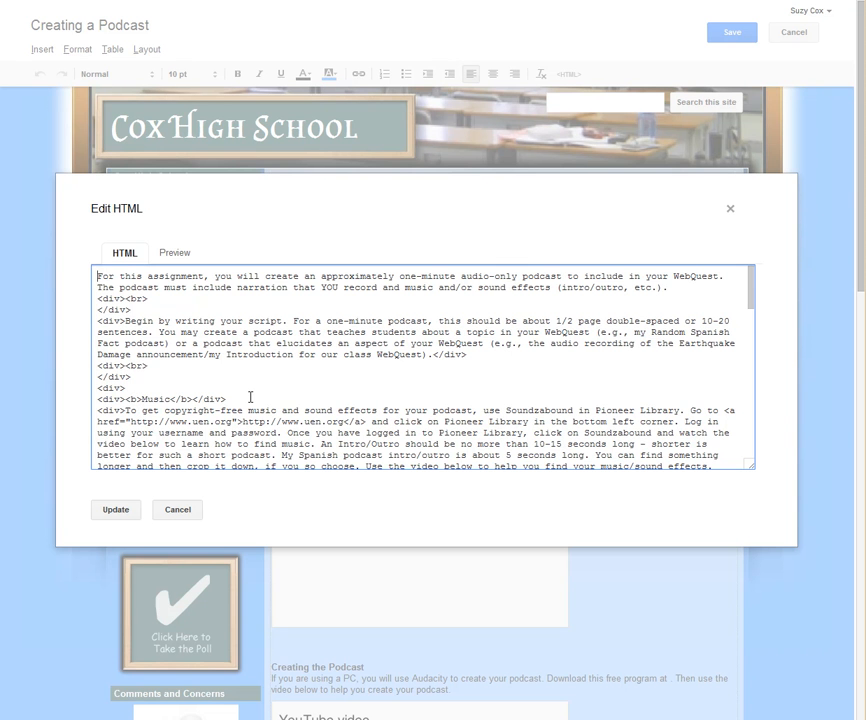
- Paste the SoundCloud iframe code at the end of the page HTML and apply it with Update
scroll(down, 3)
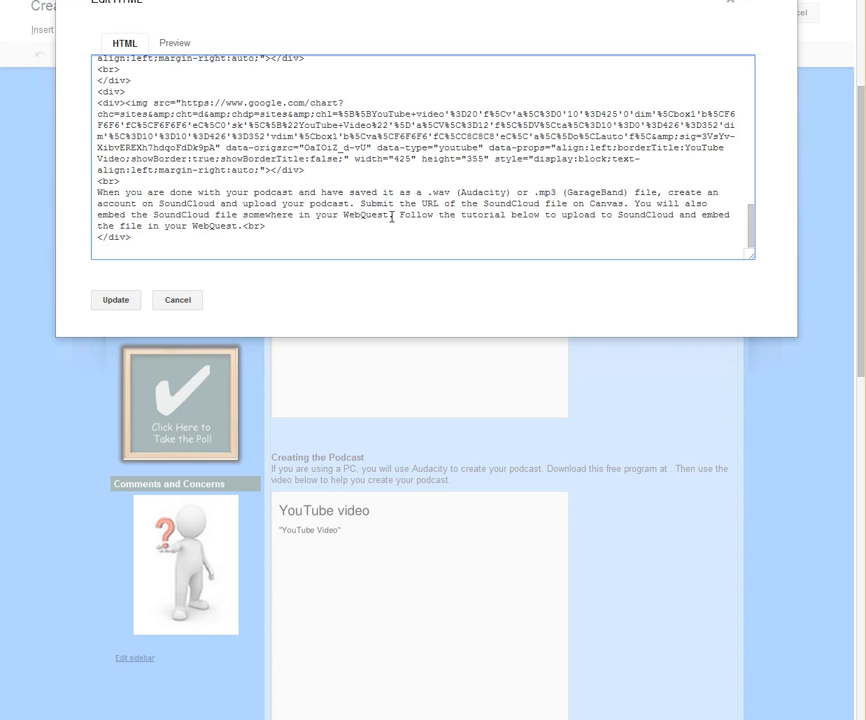
mouse_move(568, 224)
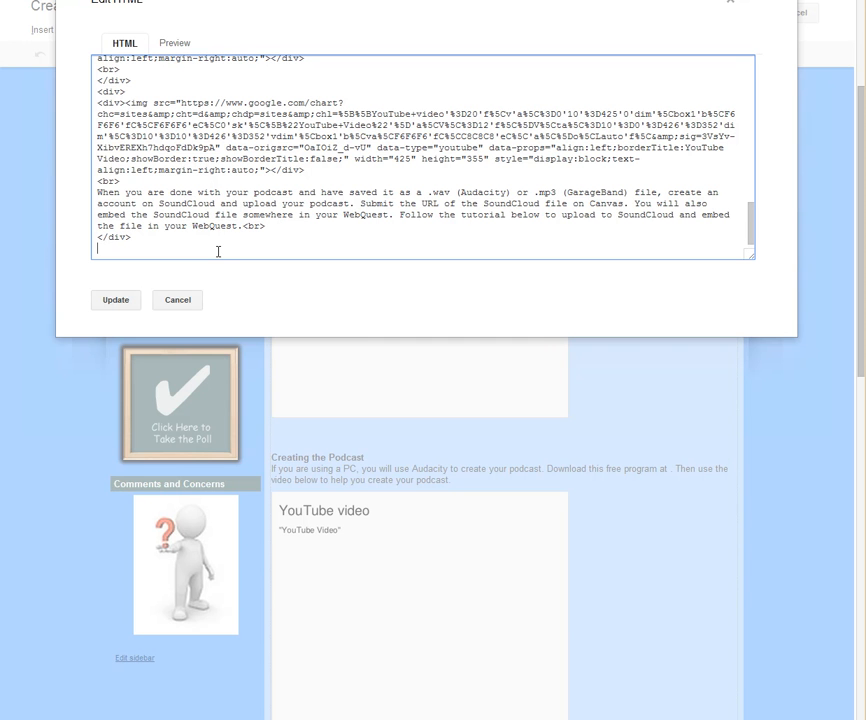
mouse_move(224, 264)
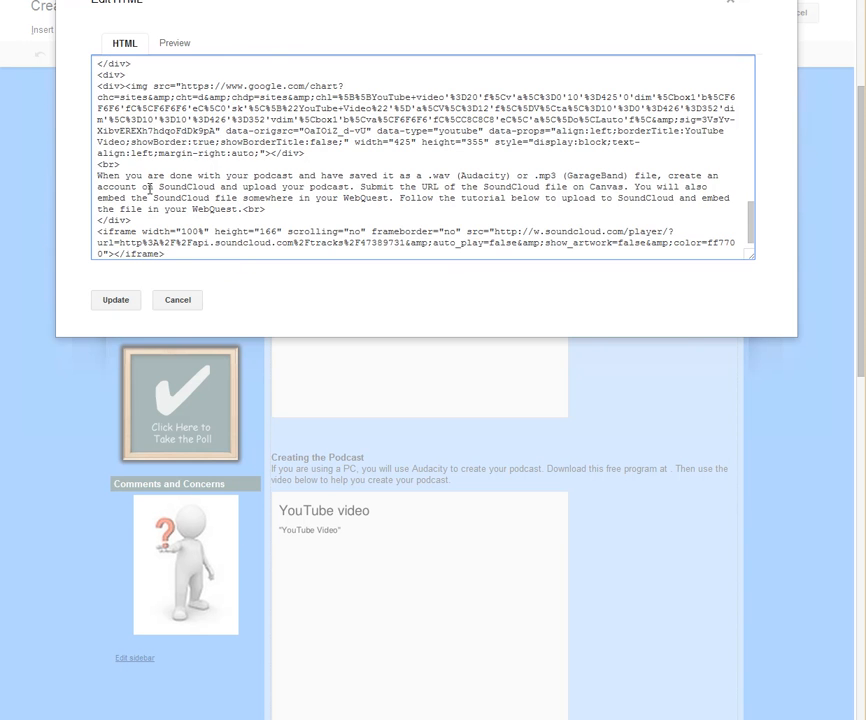
click(114, 300)
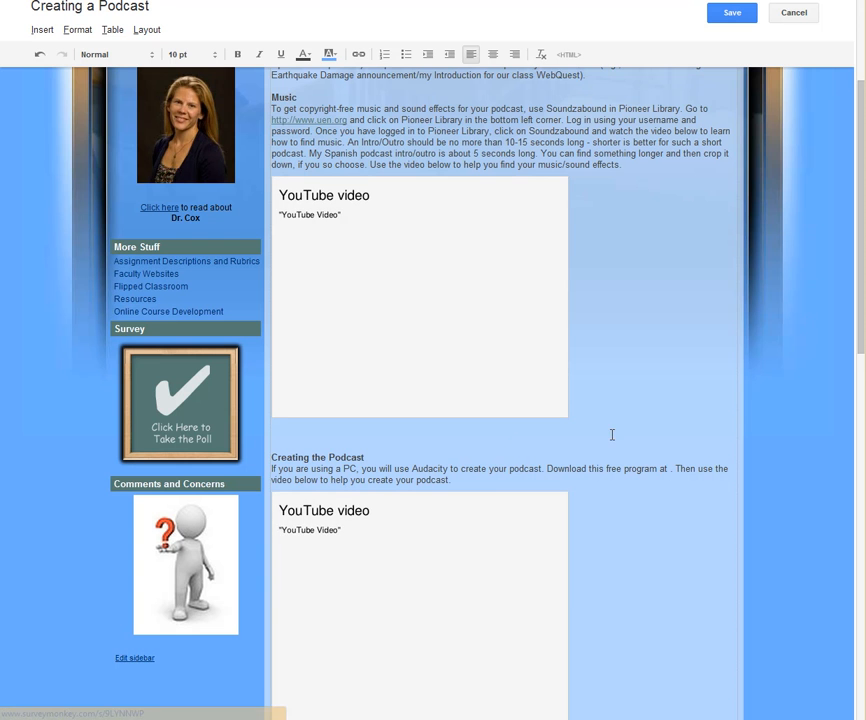
- Check the embedded player below the instructions and save the Creating a Podcast page
scroll(down, 3)
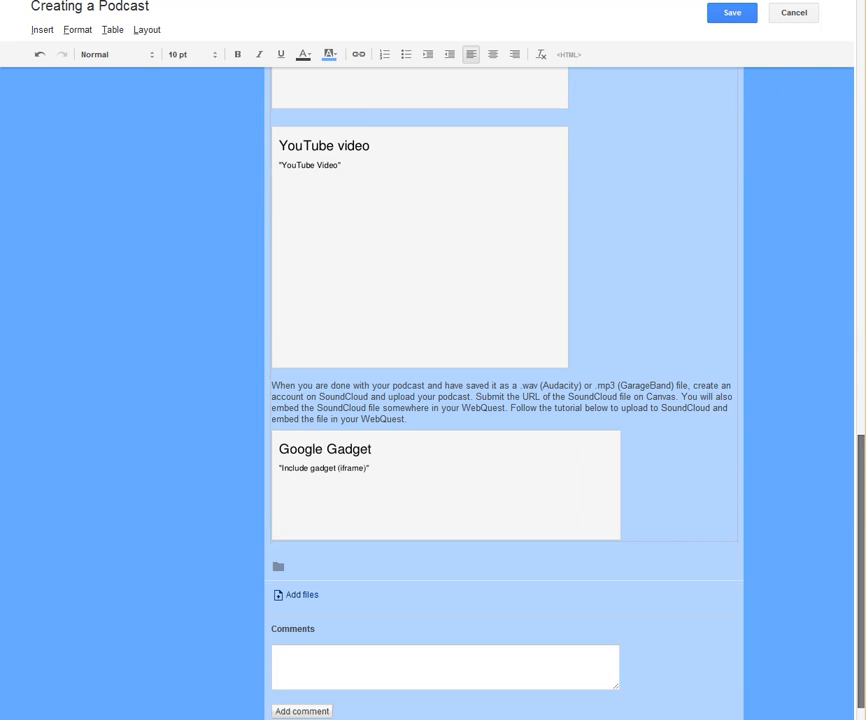
scroll(down, 3)
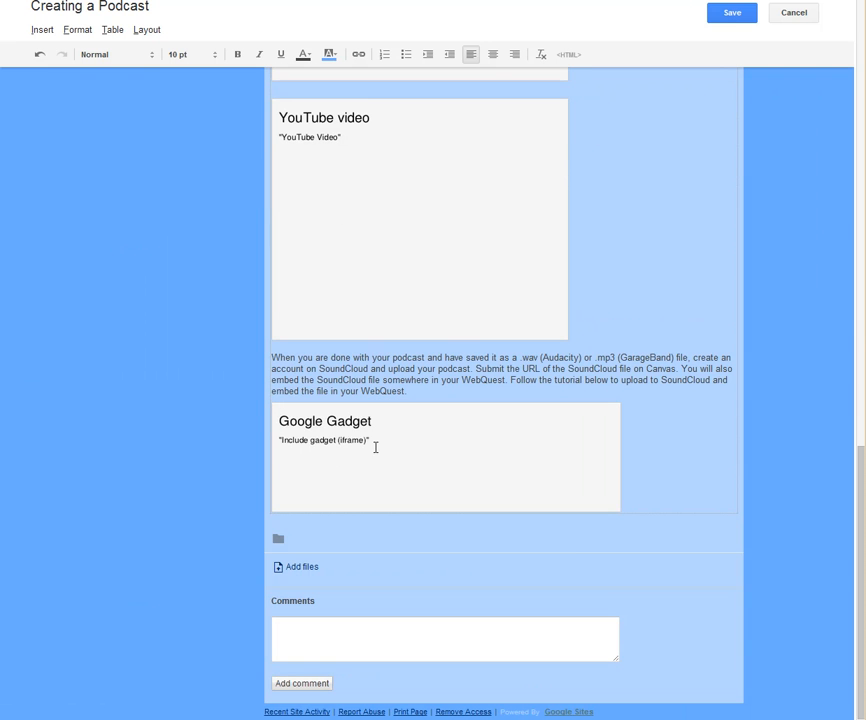
click(732, 12)
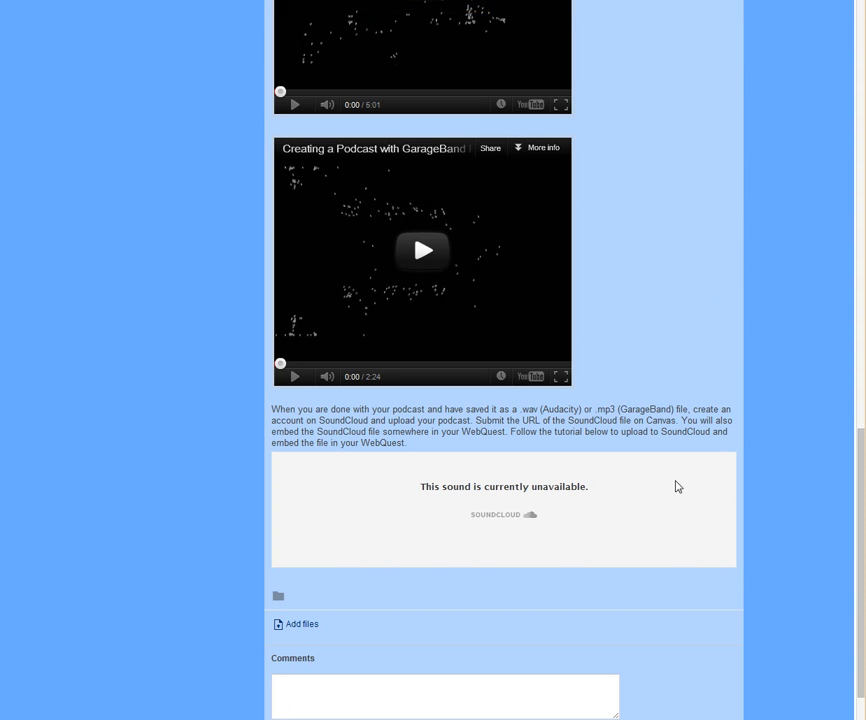
mouse_move(592, 494)
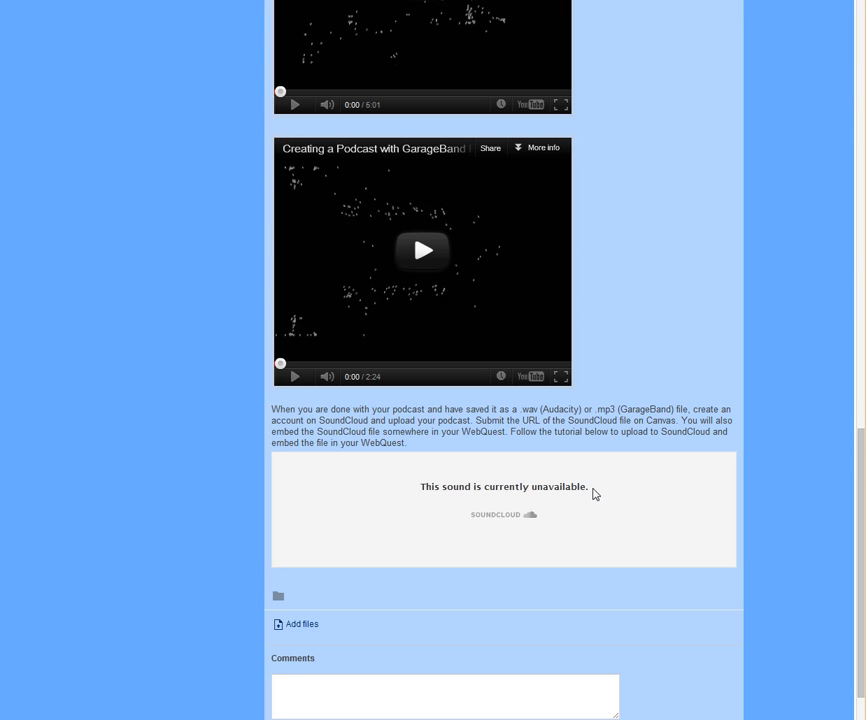